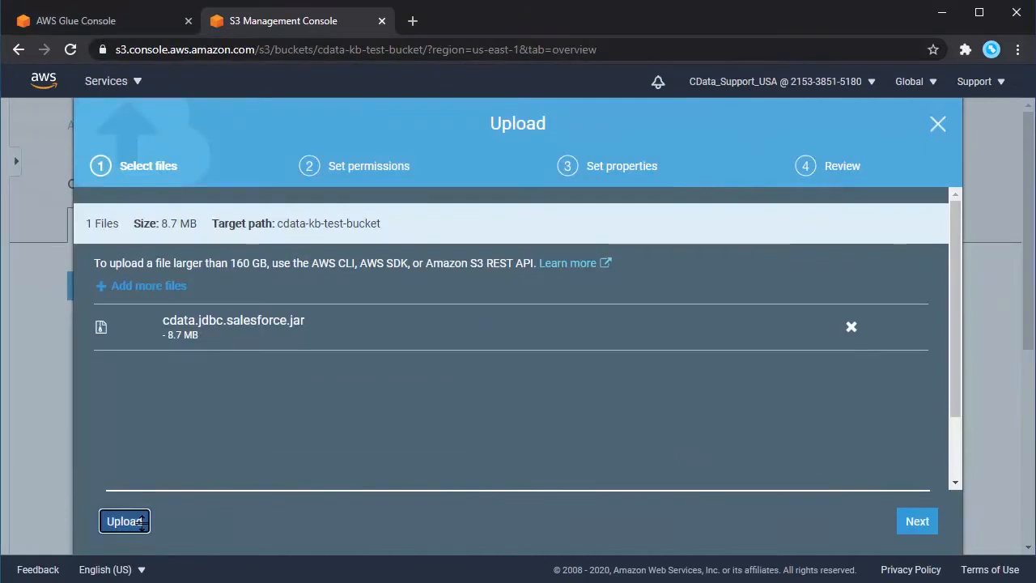
Upload cdata.jdbc.salesforce.jar into cdata-kb-test-bucket.
click(124, 520)
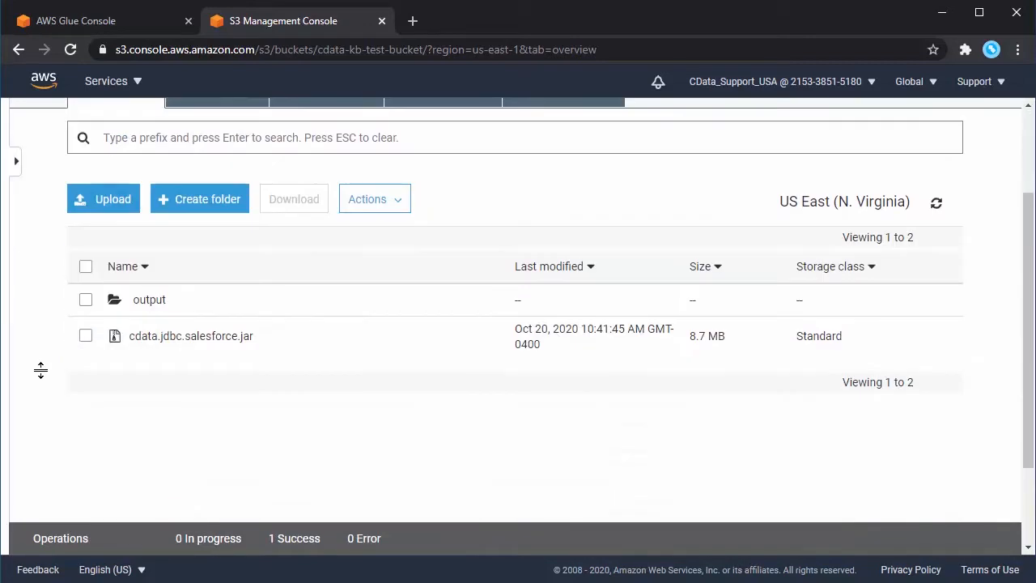
Start adding a new job in AWS Glue.
click(149, 299)
text(Salesfo)
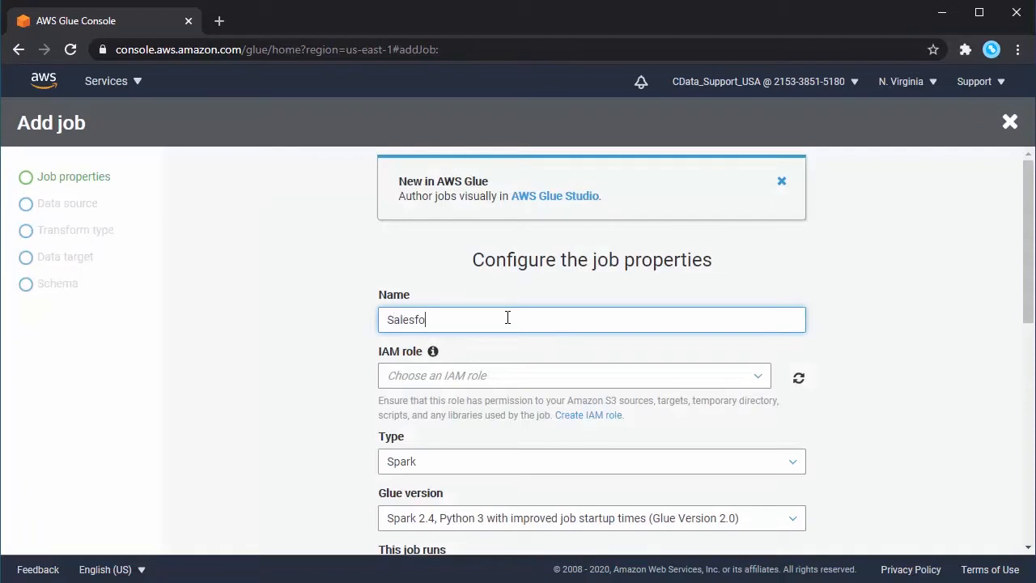
Name the job SalesforceGlueJob, choose an IAM role, and scroll to the script settings.
text(rce)
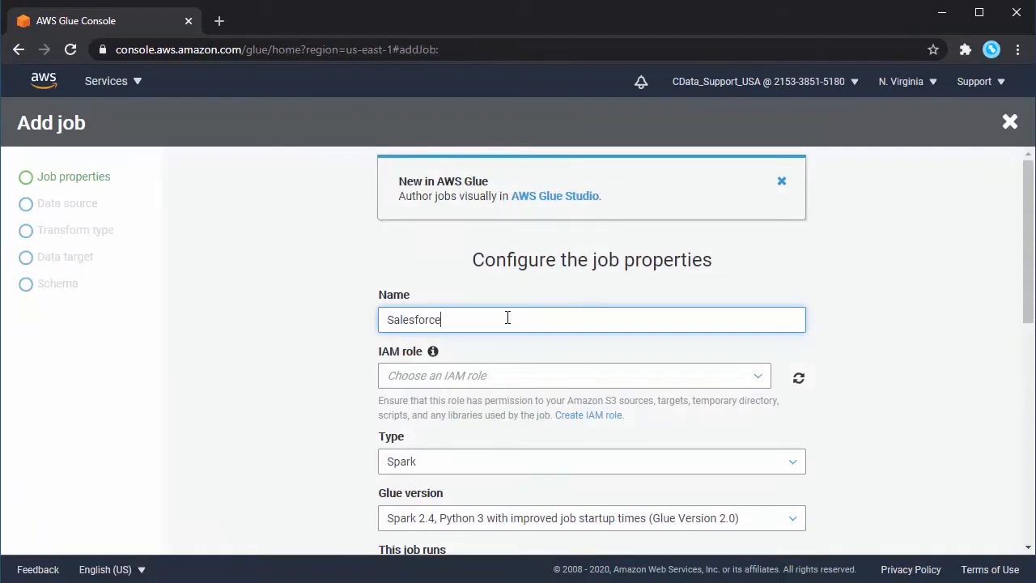
click(573, 376)
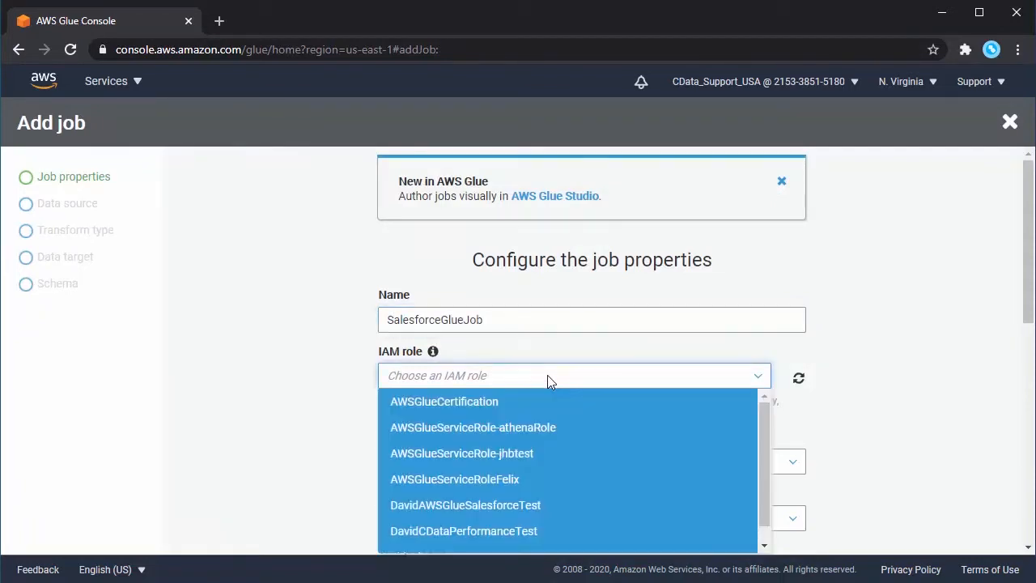
scroll(down, 3)
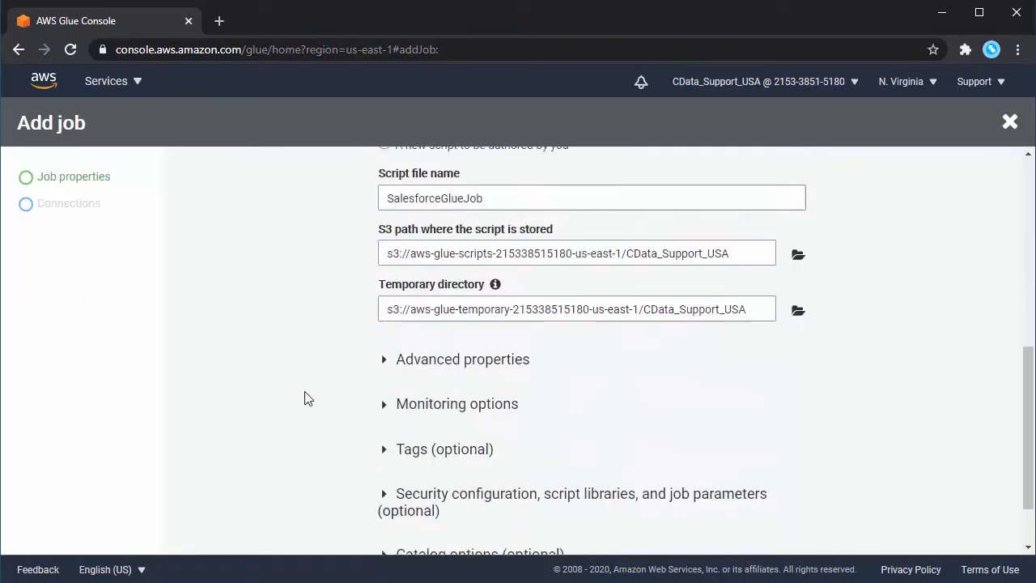
scroll(down, 3)
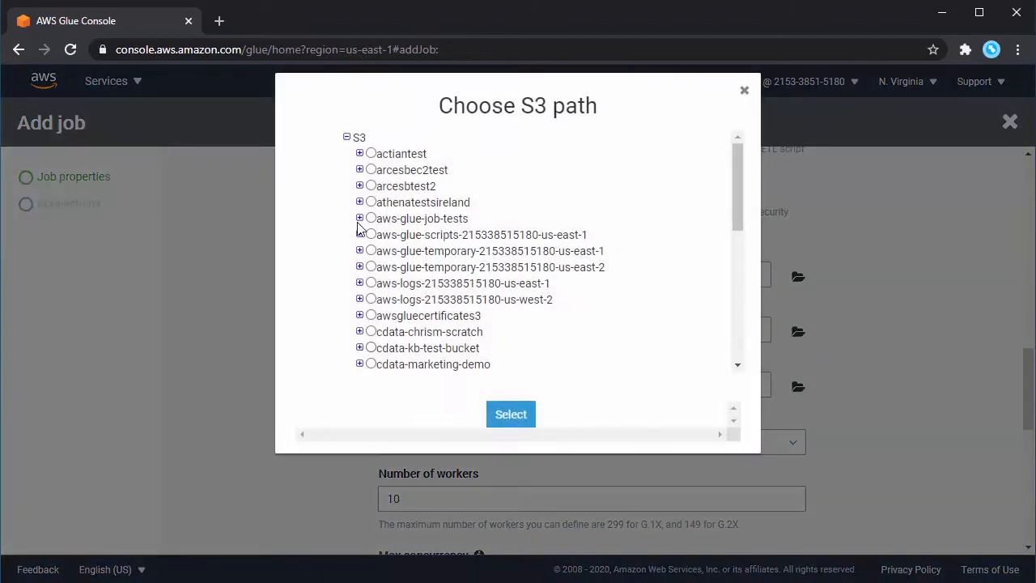
Set Dependent jars path to cdata.jdbc.salesforce.jar in cdata-kb-test-bucket.
scroll(down, 3)
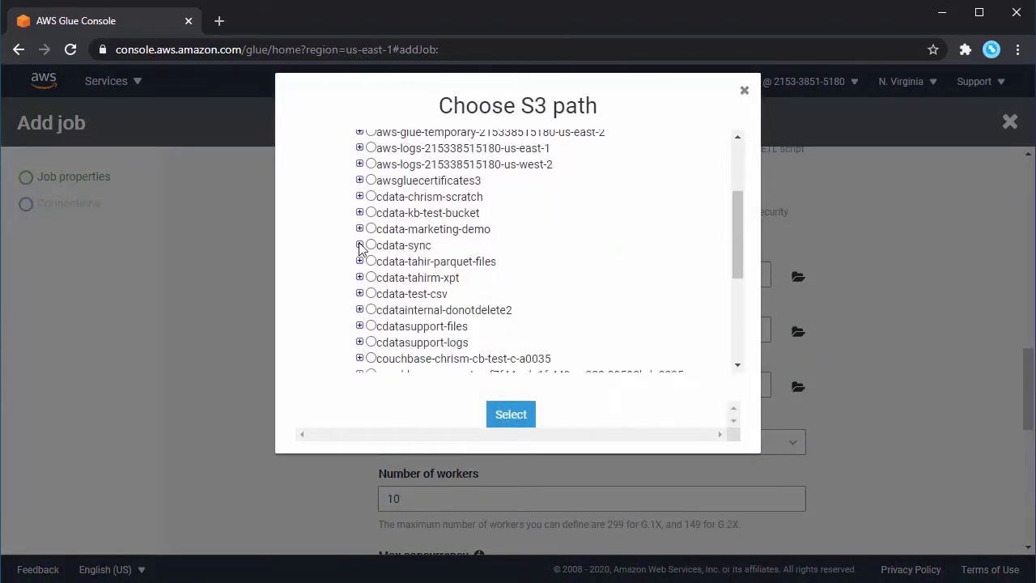
click(359, 212)
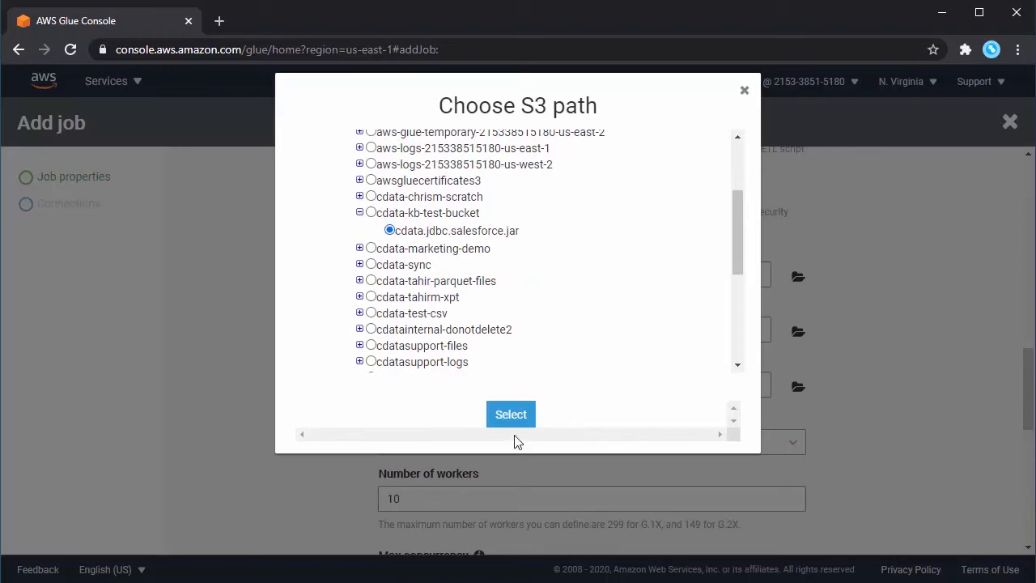
click(511, 414)
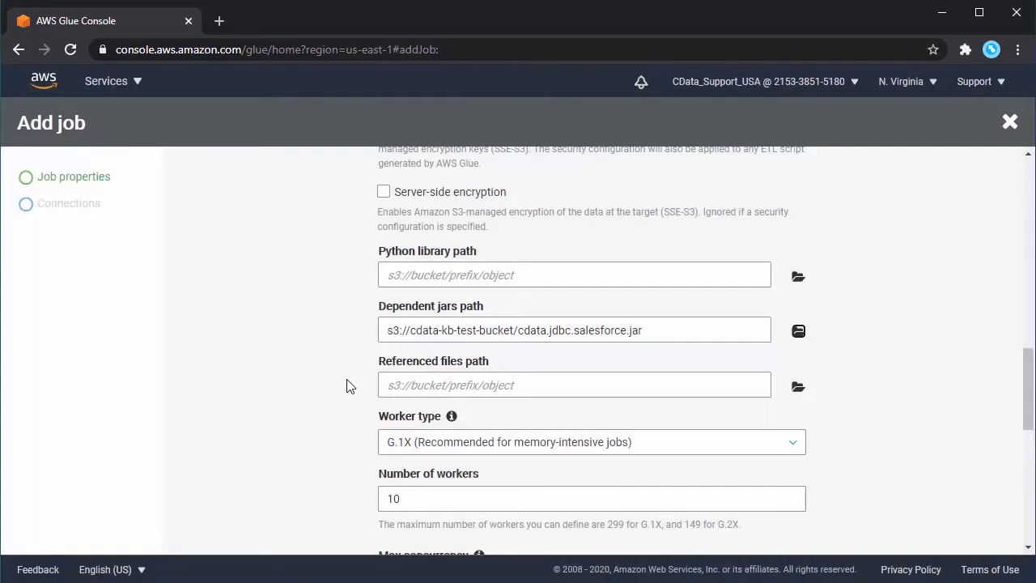
Review the remaining job properties, save with no connections, and open the script editor.
scroll(down, 3)
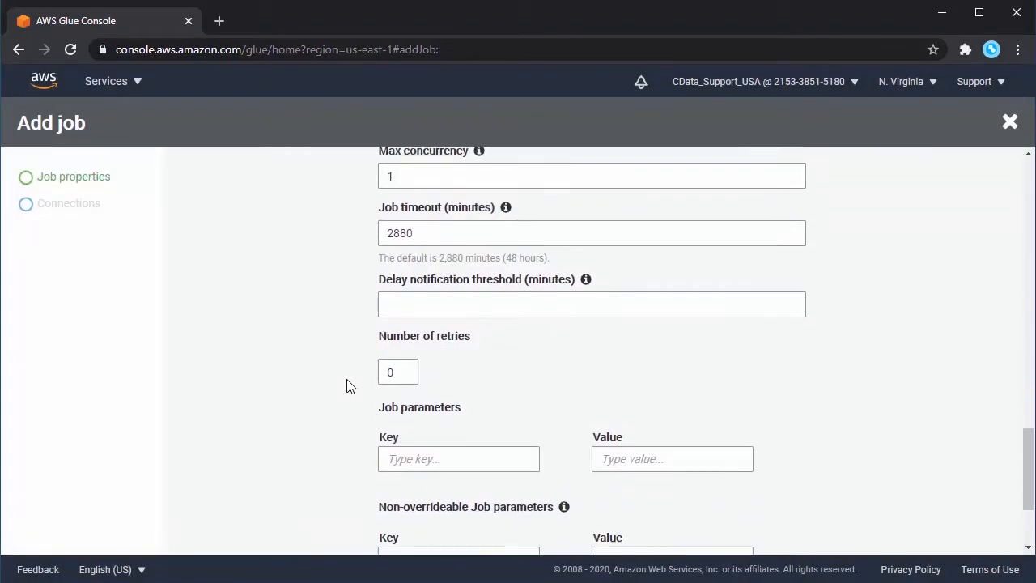
scroll(up, 3)
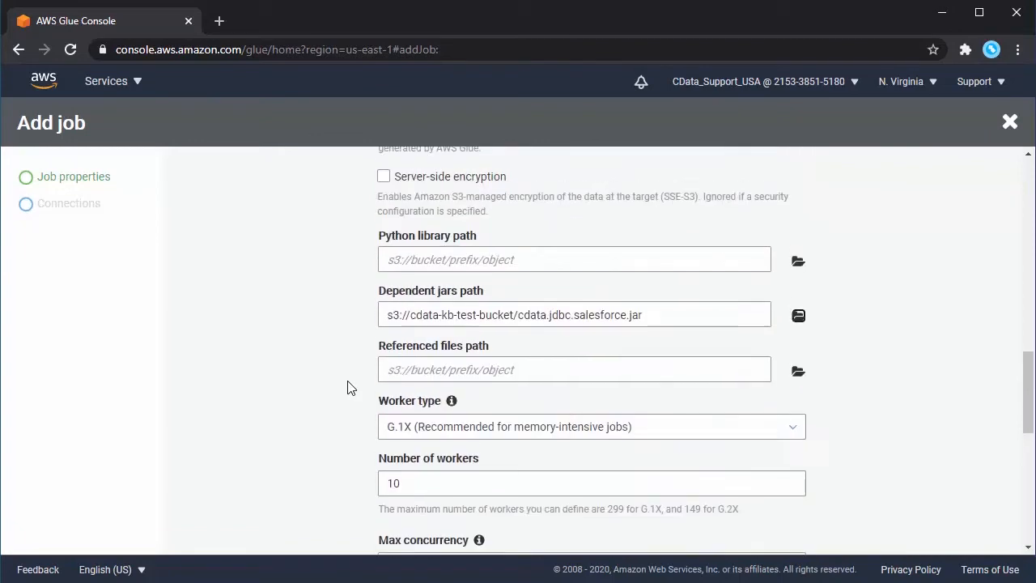
scroll(down, 3)
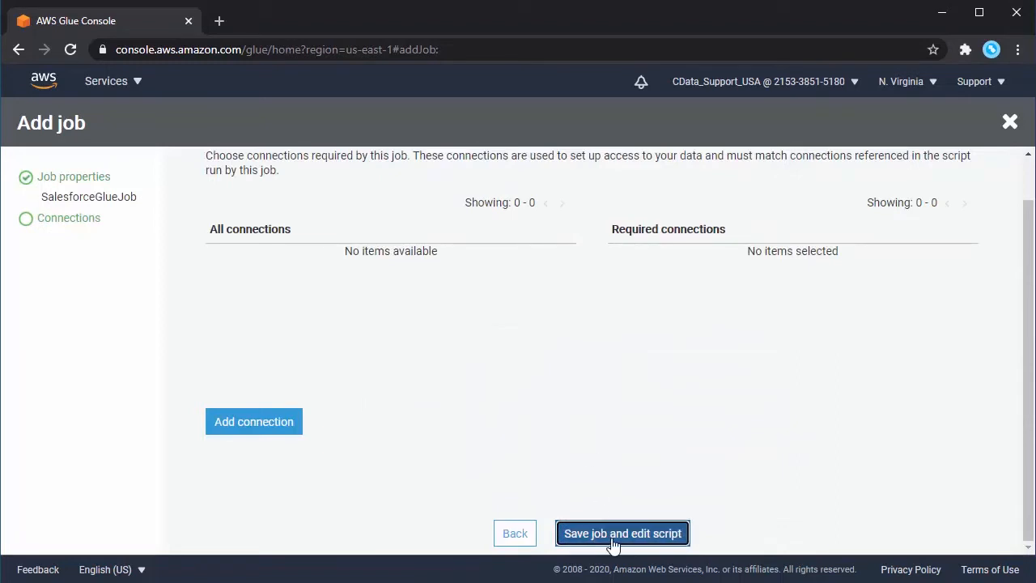
click(622, 533)
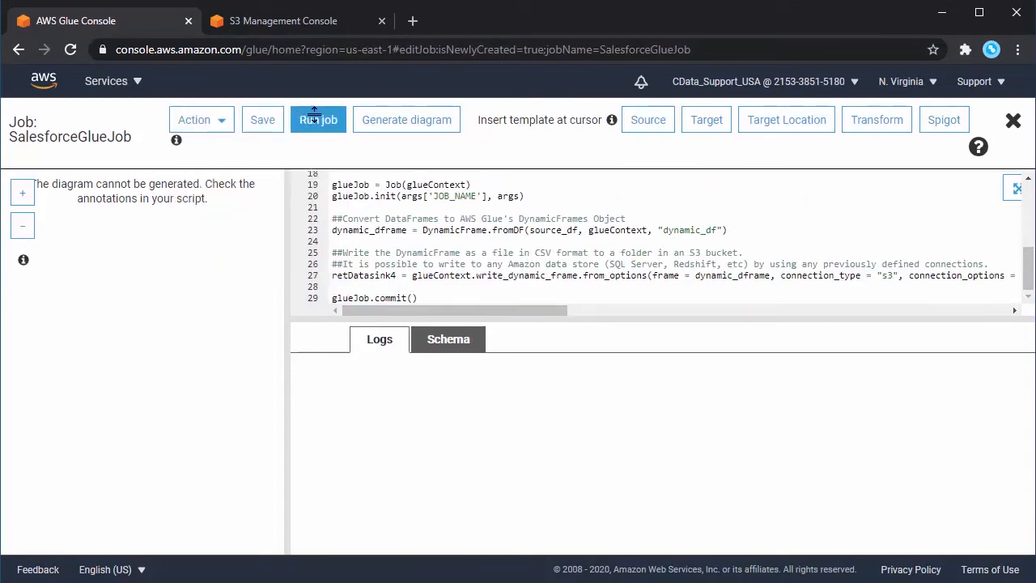
Run SalesforceGlueJob and download the Salesforce account CSV from the output folder.
click(317, 119)
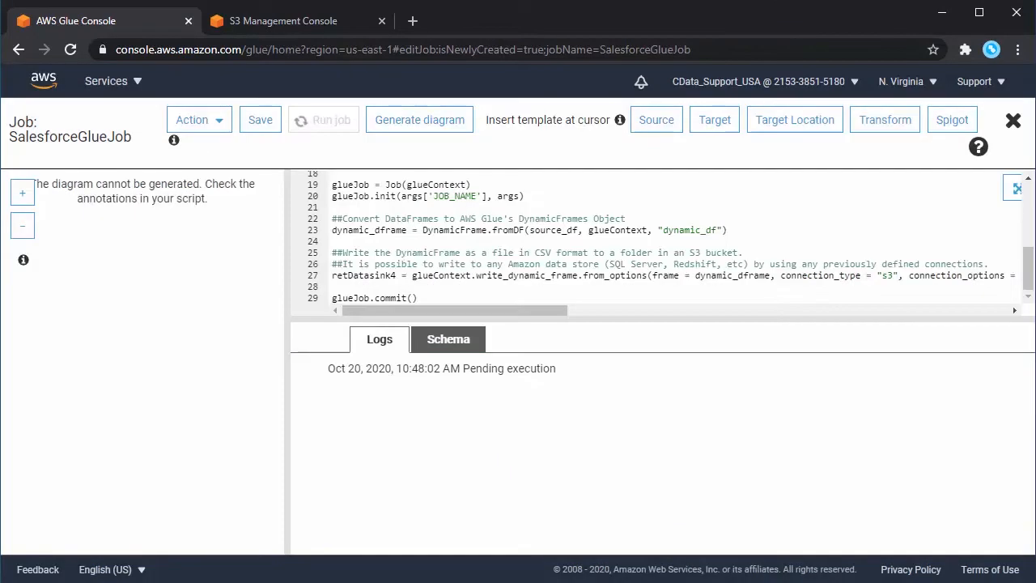
click(282, 20)
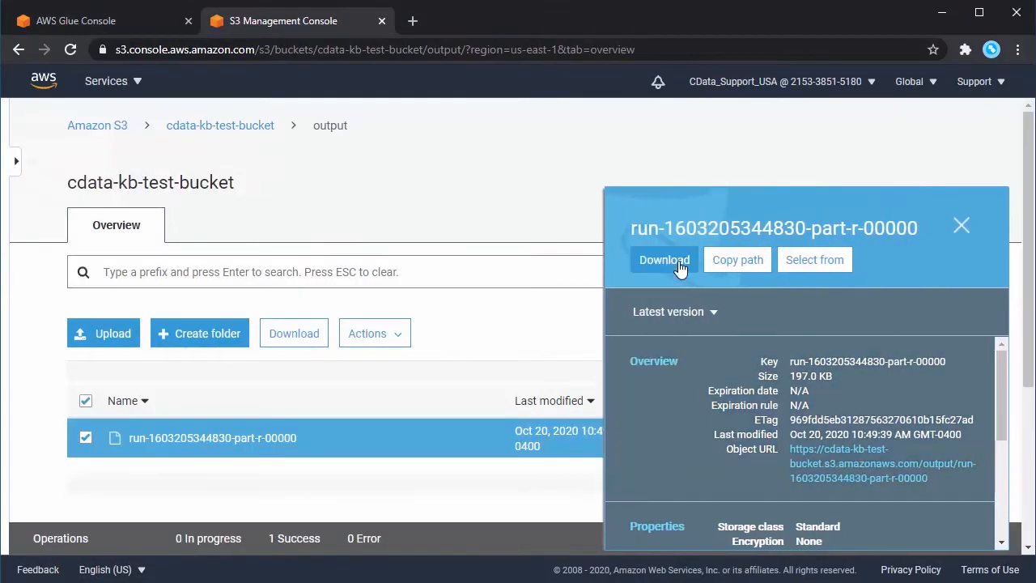
click(664, 260)
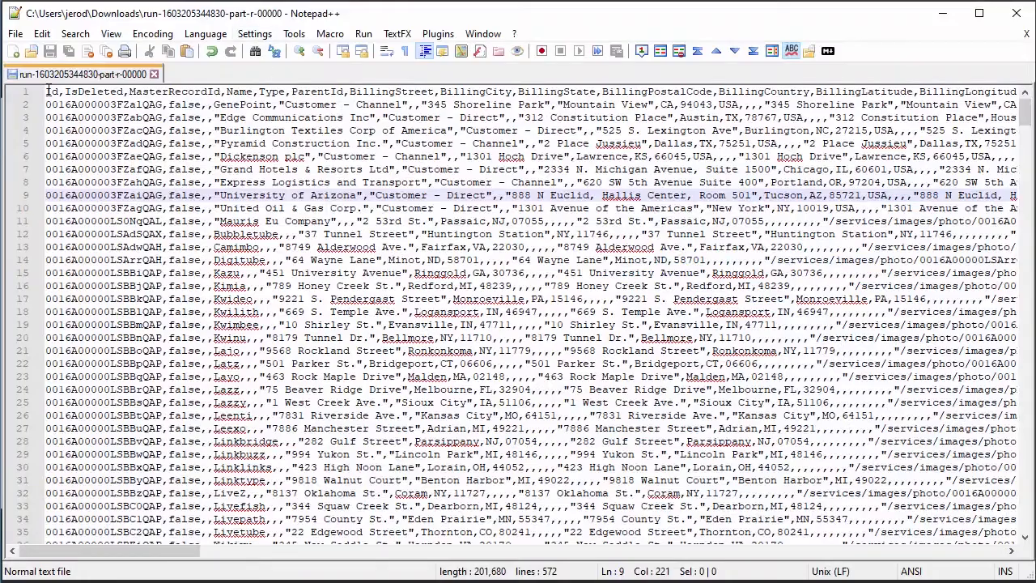